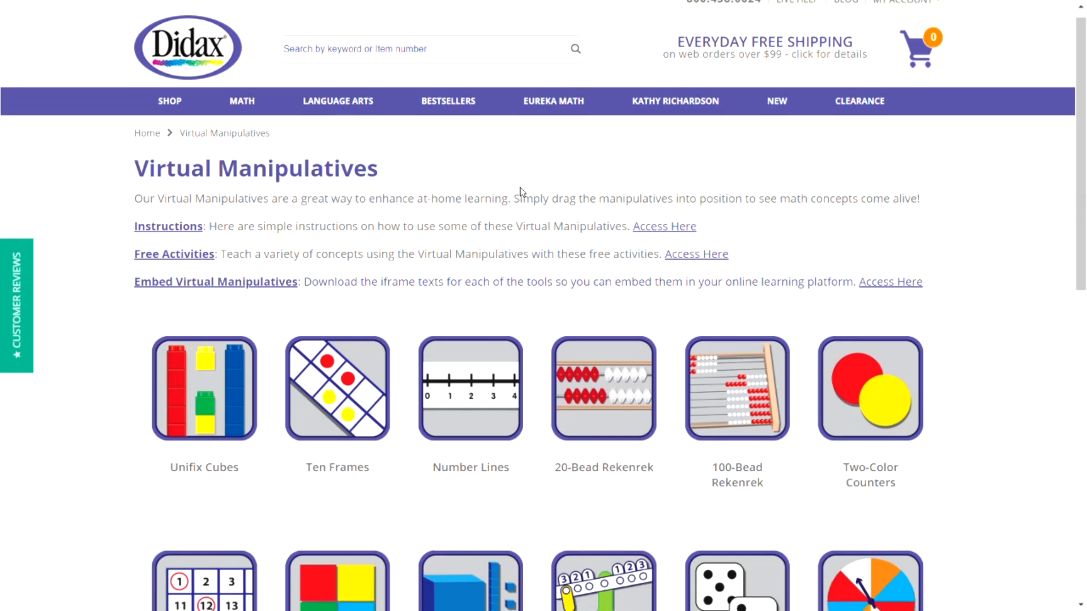
# Scroll down the Virtual Manipulatives page toward the Prime Factor Tiles entry
pyautogui.scroll(-3)
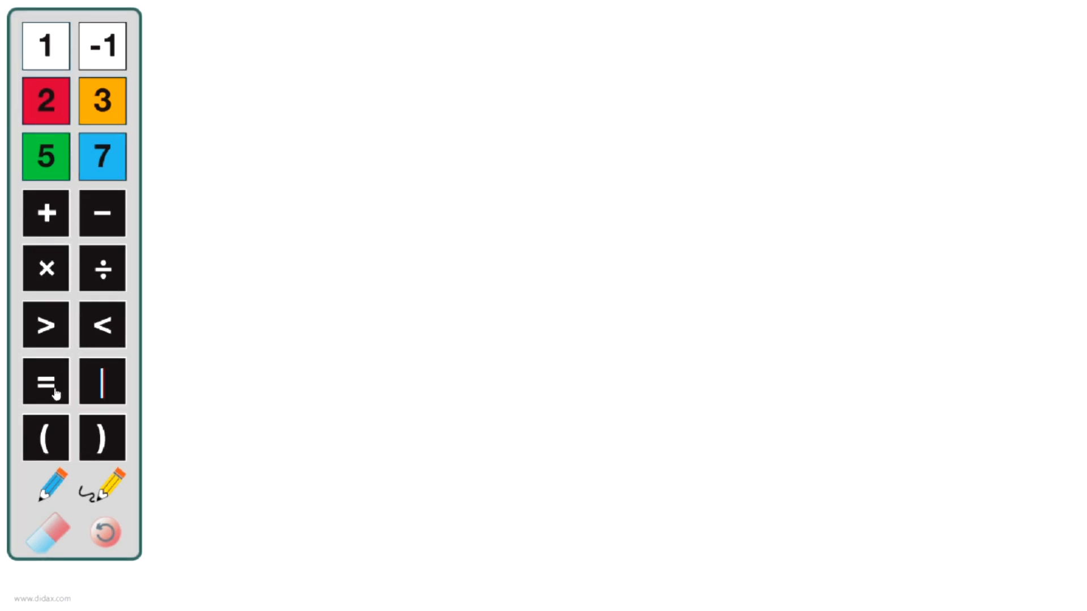
pyautogui.moveTo(545, 212)
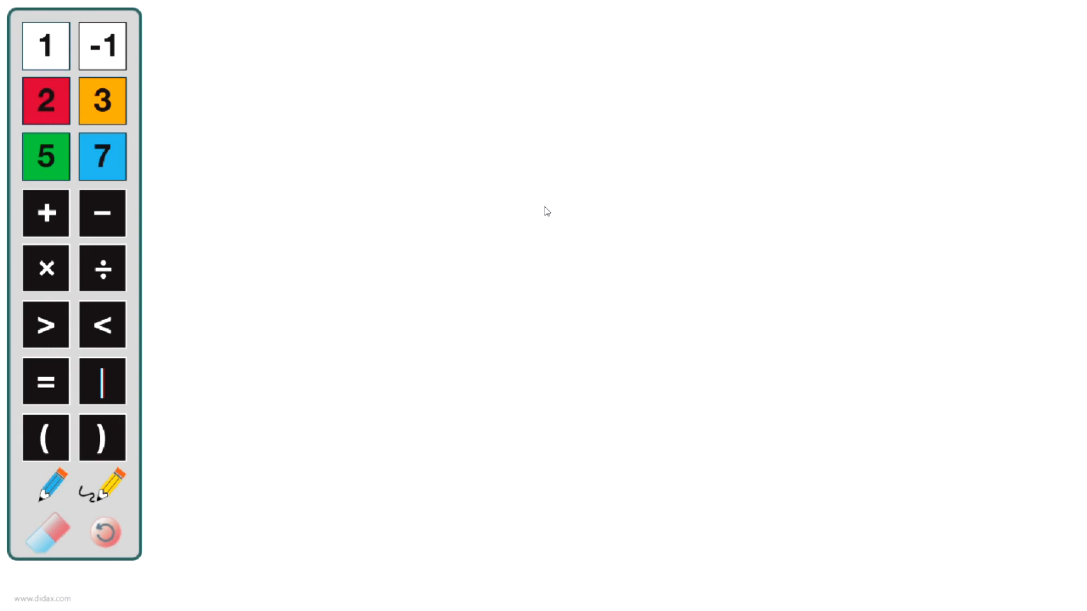
pyautogui.moveTo(325, 387)
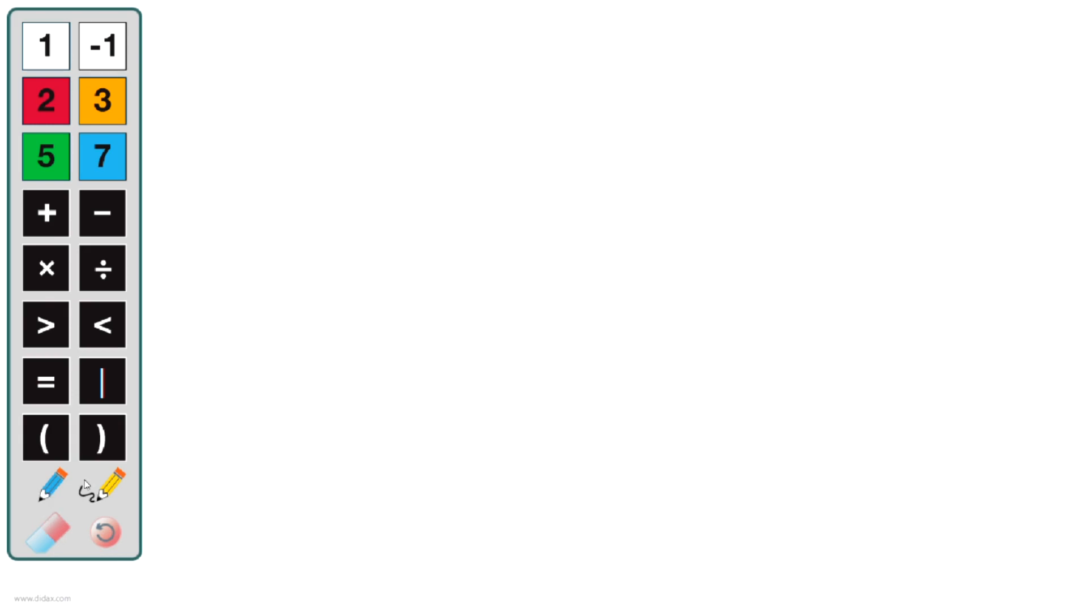
pyautogui.moveTo(108, 506)
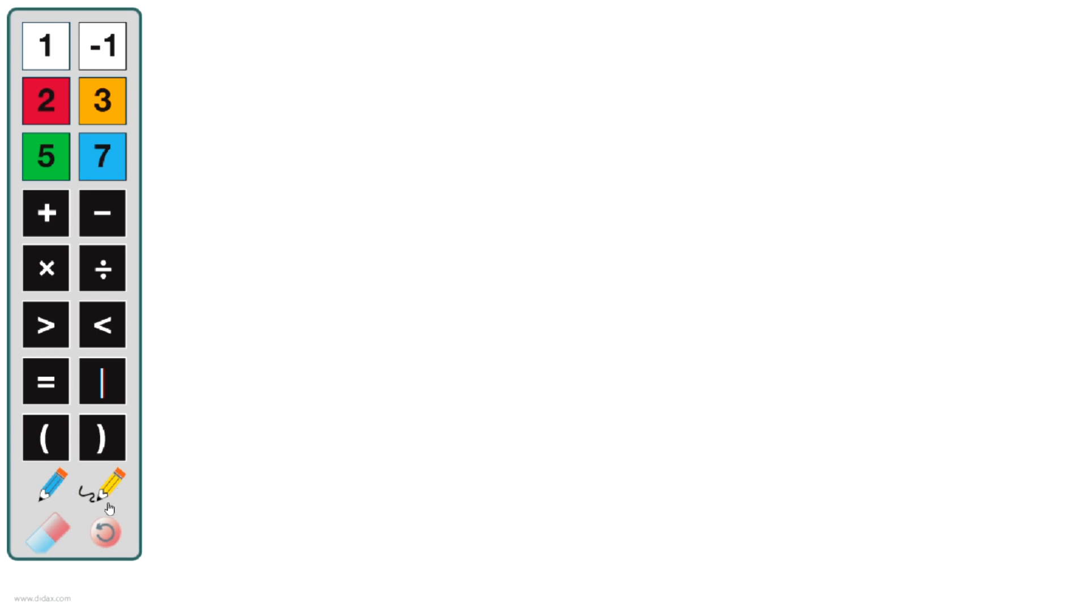
pyautogui.moveTo(257, 70)
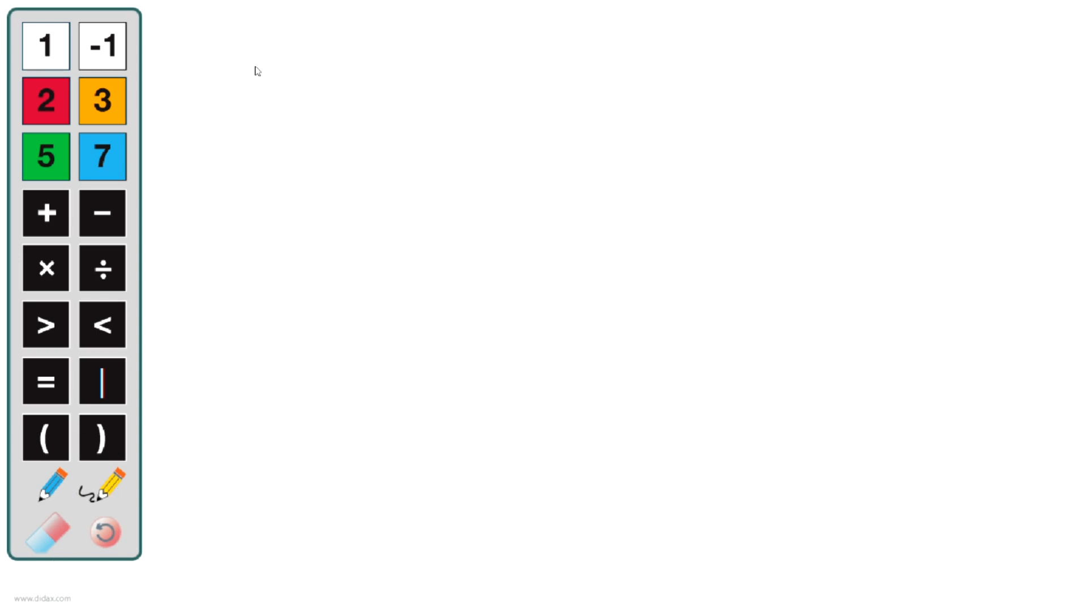
pyautogui.moveTo(46, 45); pyautogui.dragTo(192, 69)
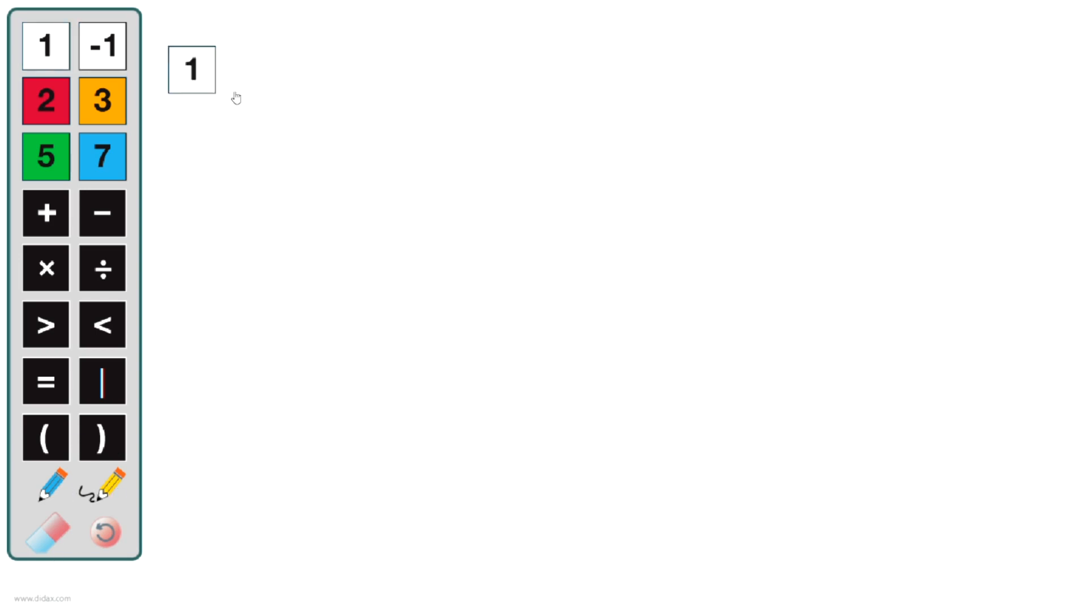
pyautogui.moveTo(191, 69); pyautogui.dragTo(453, 182)
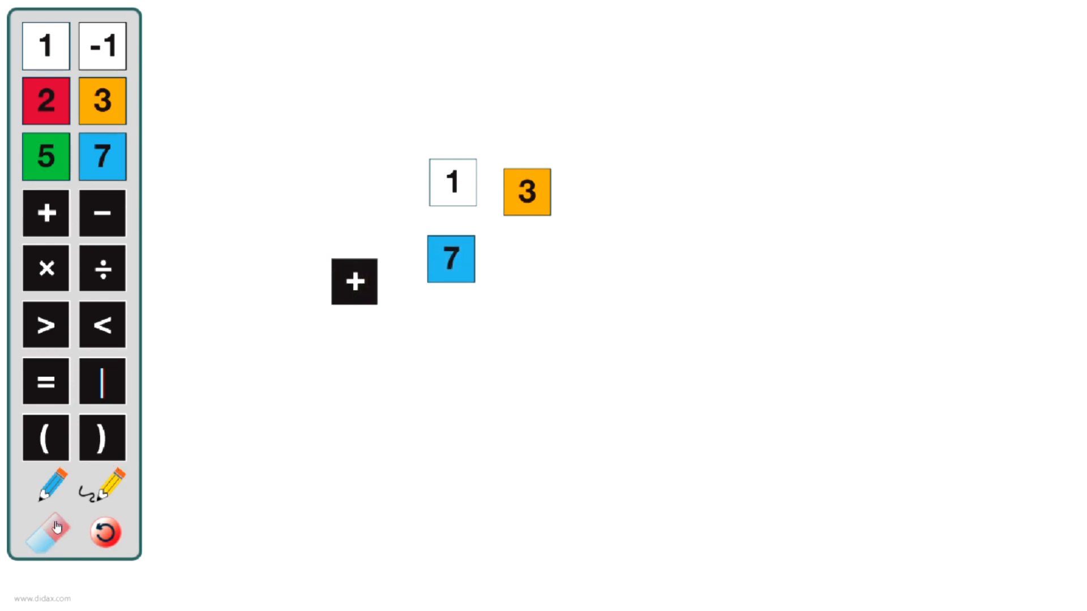
pyautogui.click(48, 532)
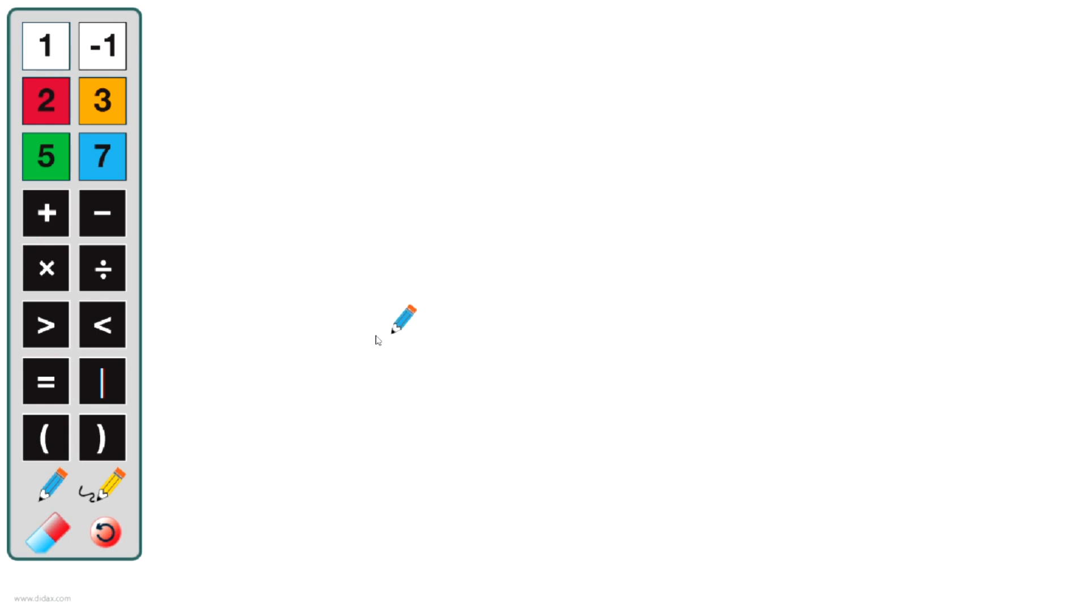
pyautogui.moveTo(102, 493)
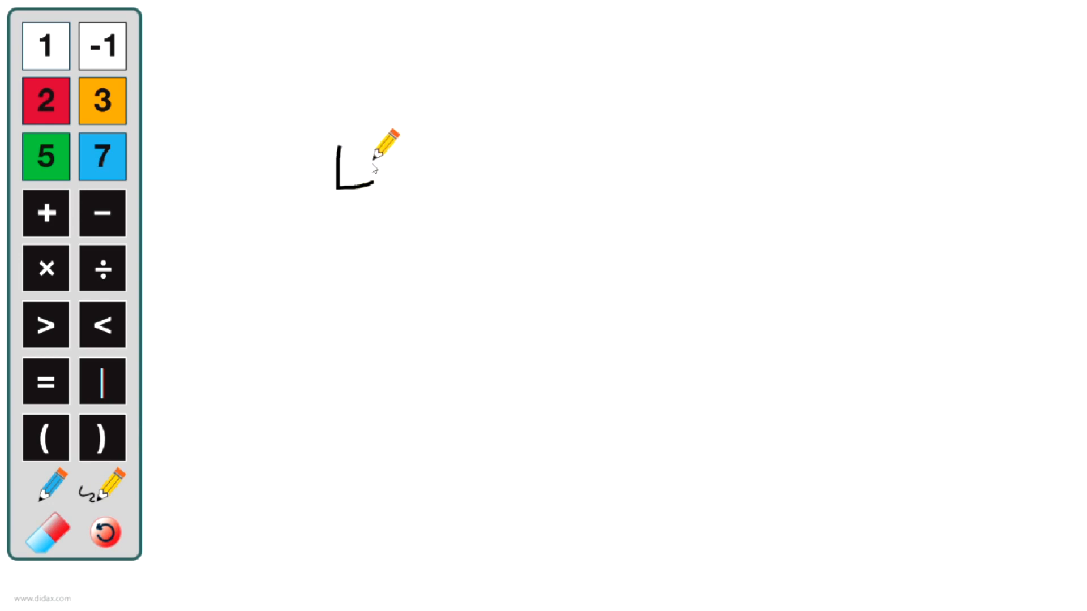
# Handwrite the numeral 4 of the fraction 4/6 with the pencil
pyautogui.moveTo(378, 150); pyautogui.dragTo(322, 232)
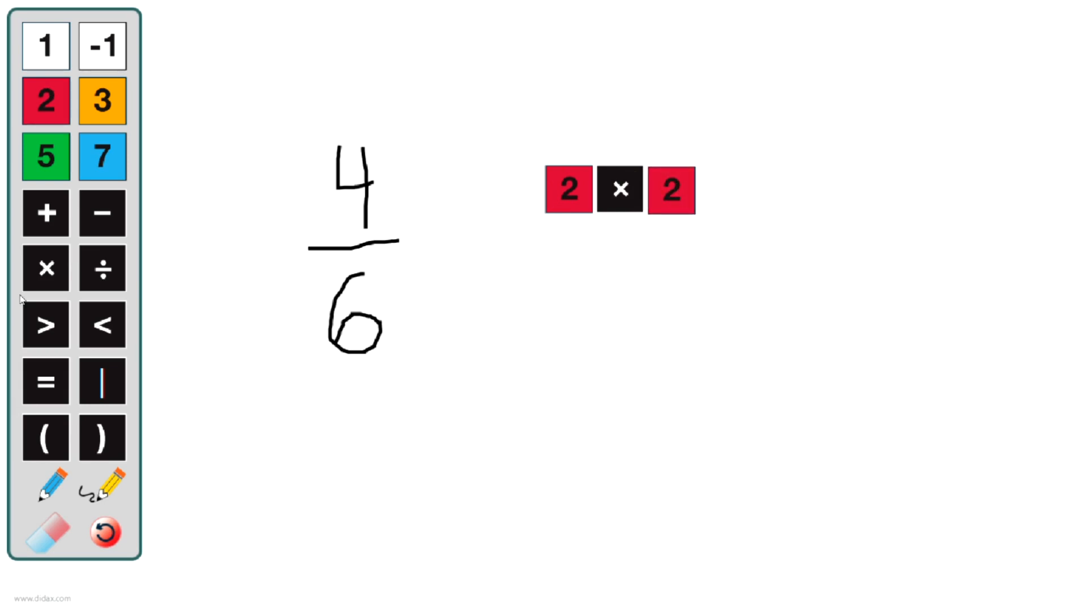
pyautogui.moveTo(503, 232)
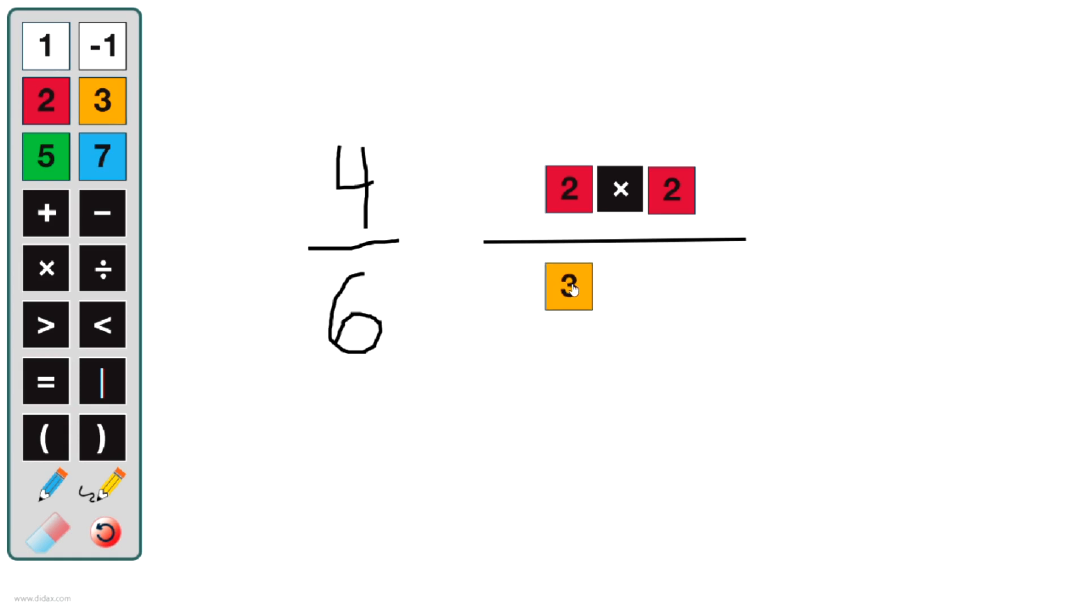
# Place the 3 below the bar, then erase the common 2 from numerator and denominator, leaving 2 over 3
pyautogui.click(45, 268)
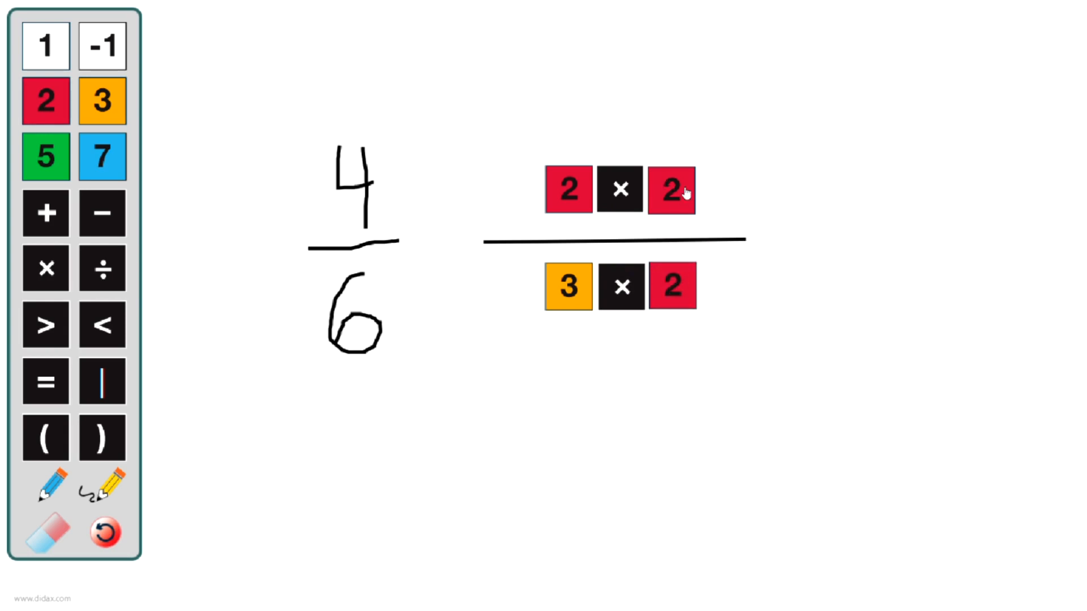
pyautogui.moveTo(740, 170)
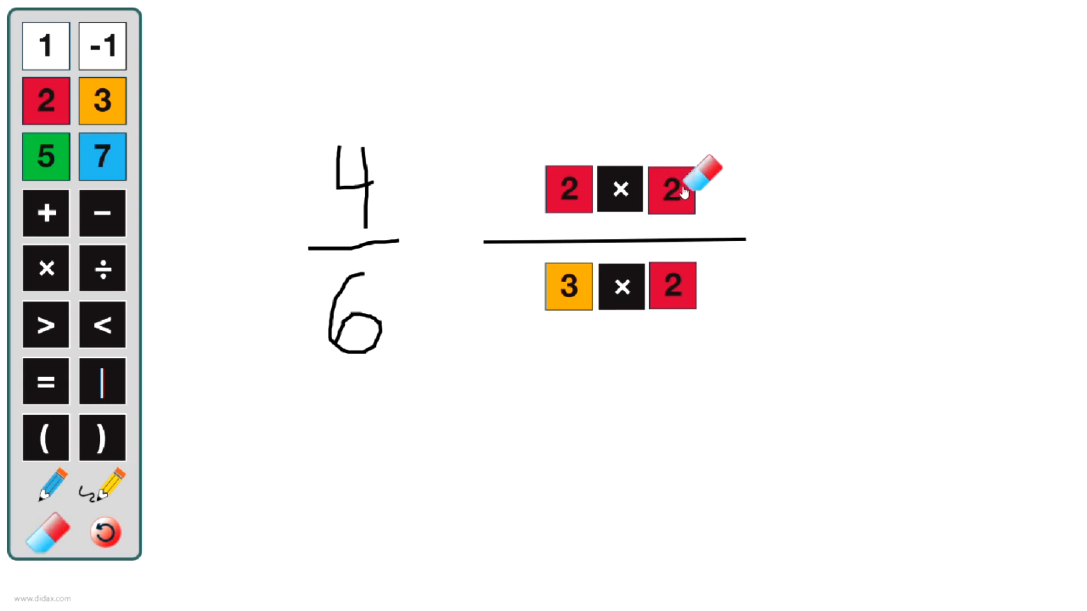
pyautogui.click(671, 189)
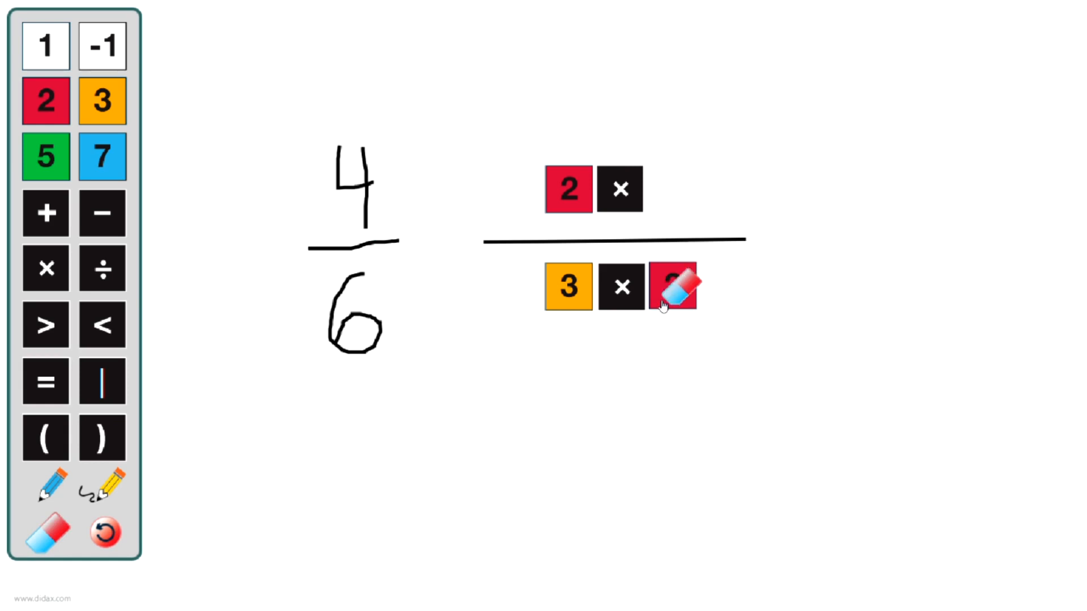
pyautogui.click(673, 286)
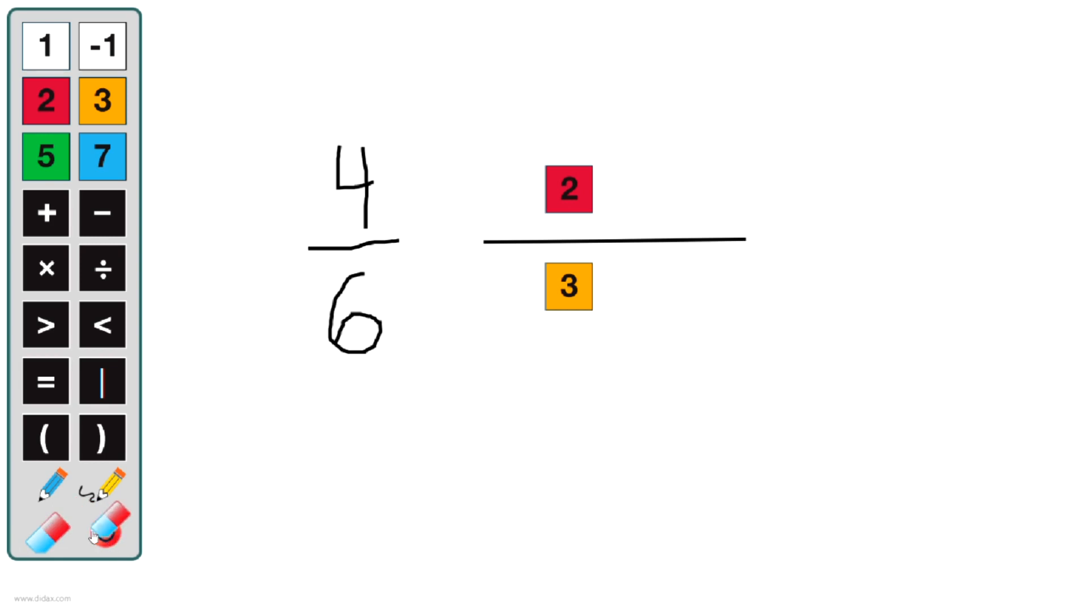
pyautogui.click(103, 532)
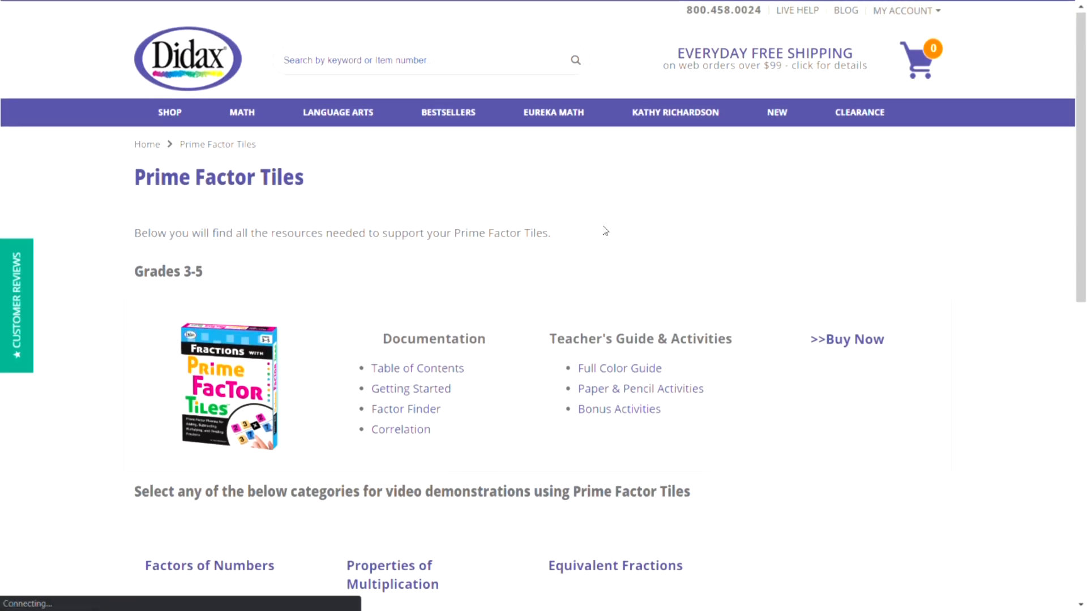
# Scroll through the resources page's video demonstration categories and blog links
pyautogui.scroll(-3)
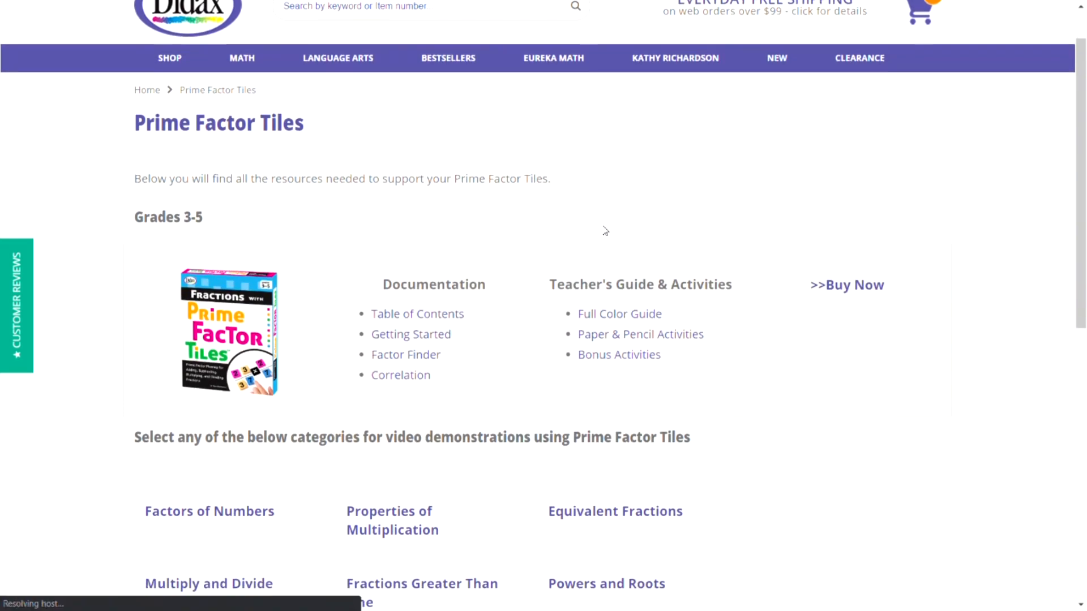
pyautogui.scroll(-3)
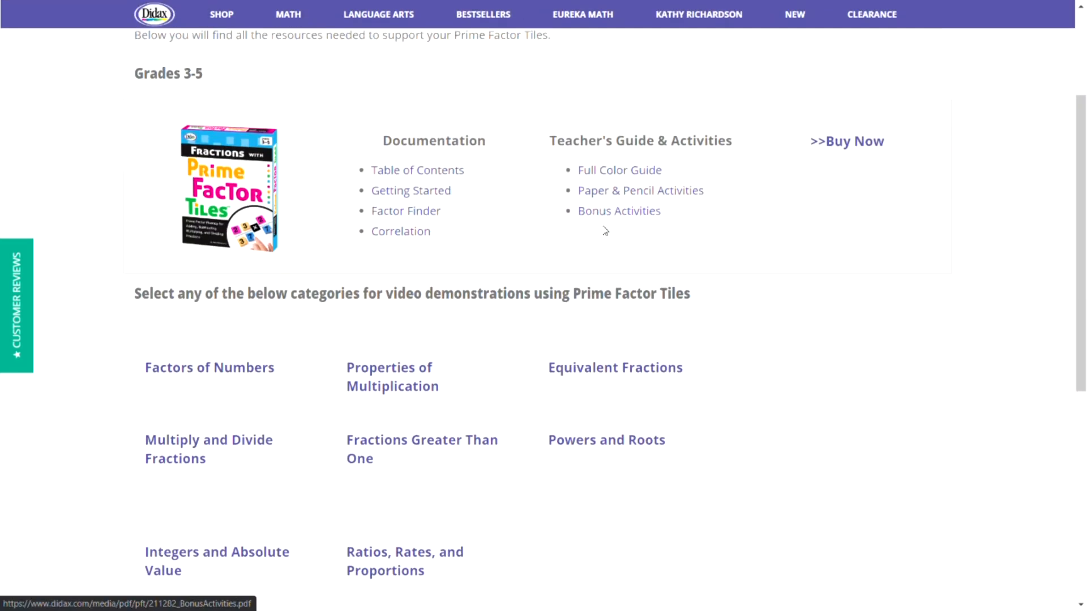
pyautogui.moveTo(653, 267)
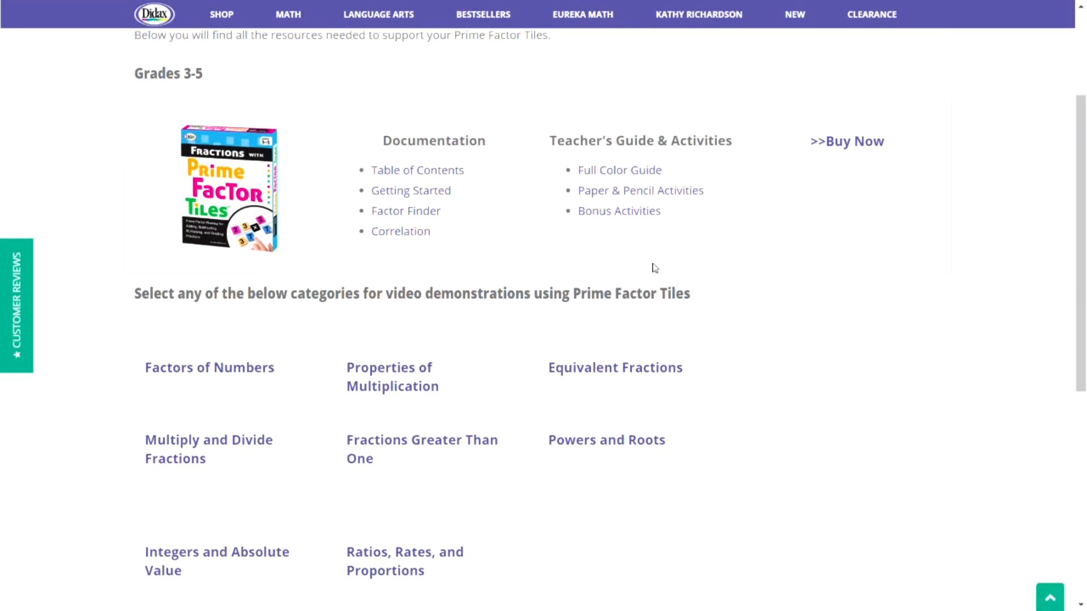
pyautogui.scroll(-3)
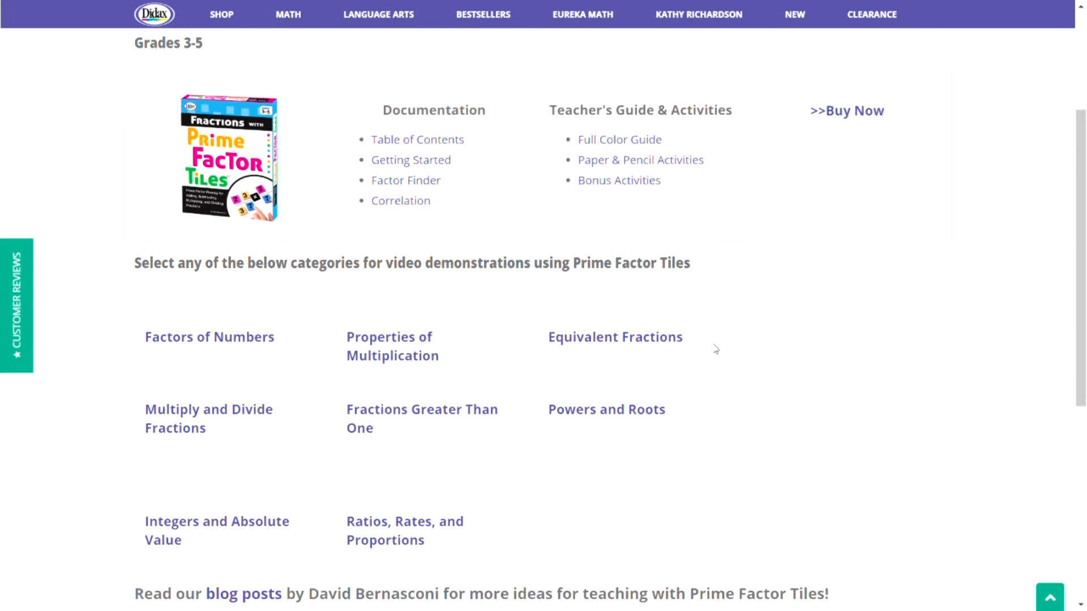
pyautogui.scroll(-3)
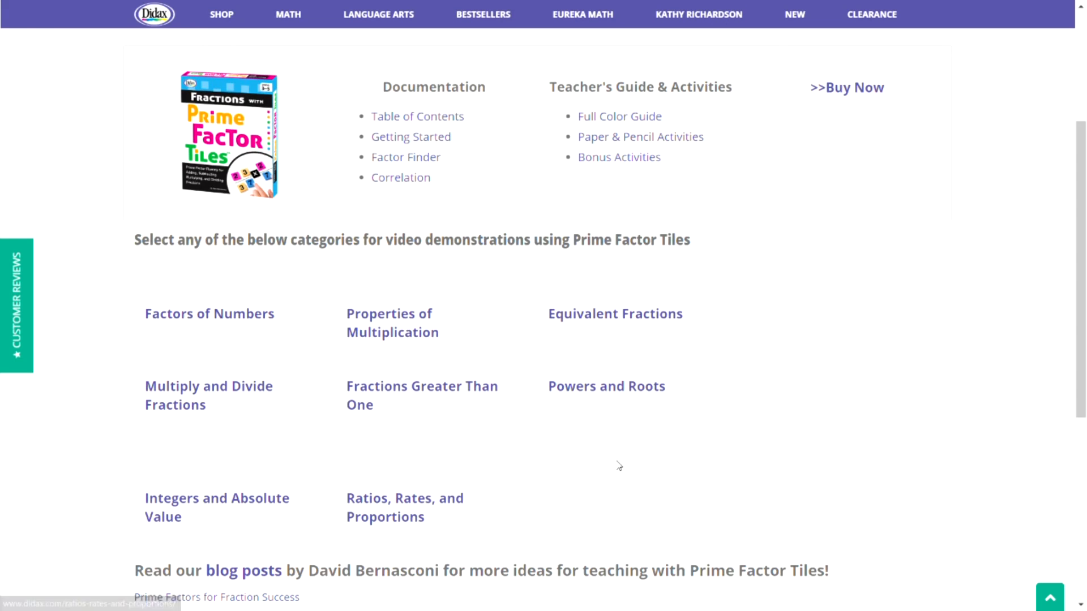
pyautogui.scroll(-3)
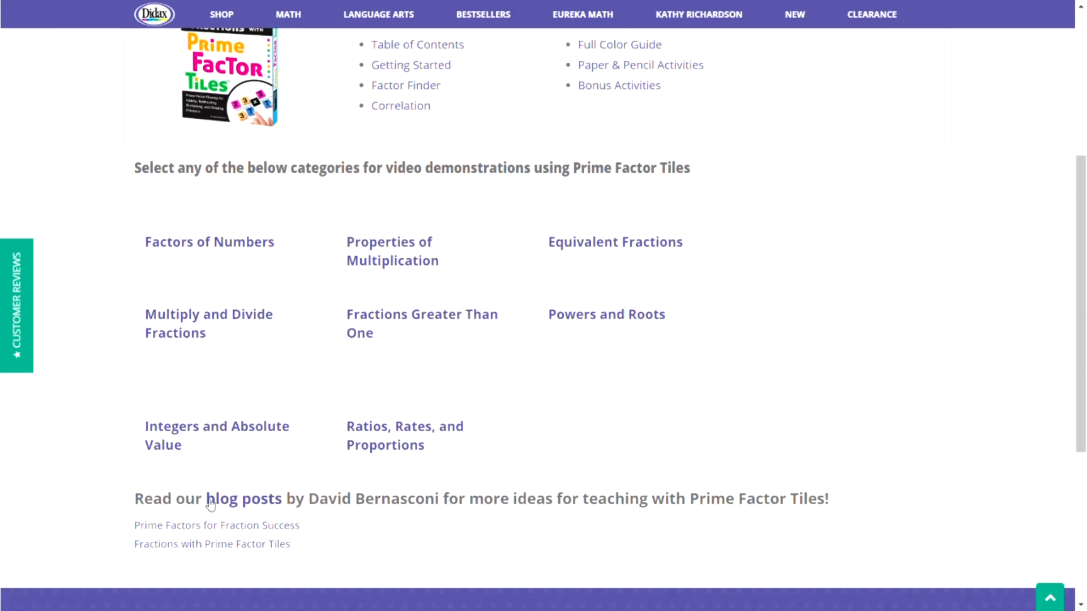
pyautogui.moveTo(442, 520)
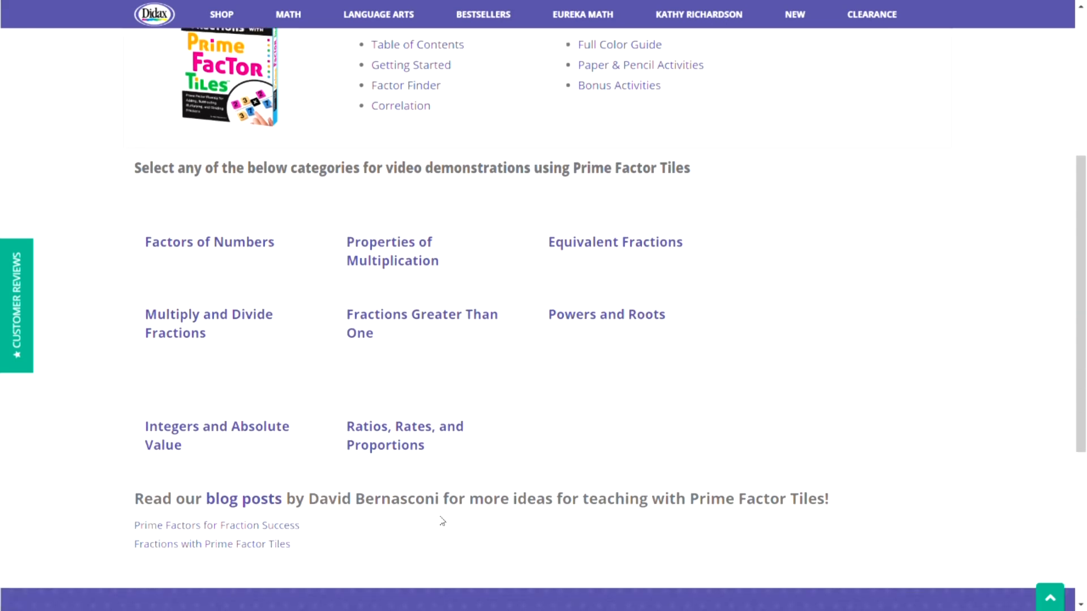
pyautogui.moveTo(736, 421)
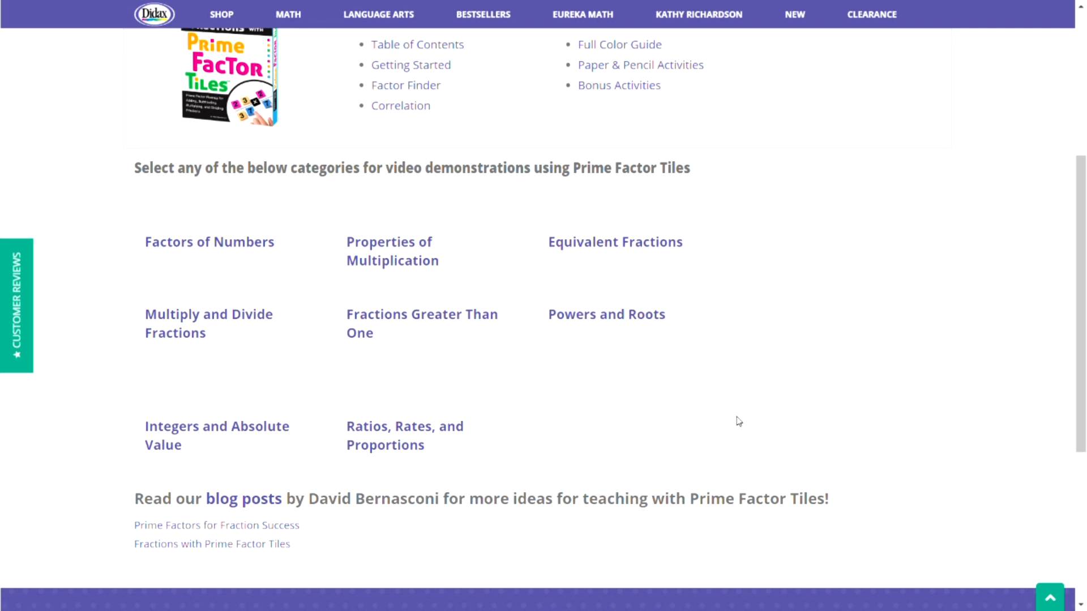
pyautogui.scroll(3)
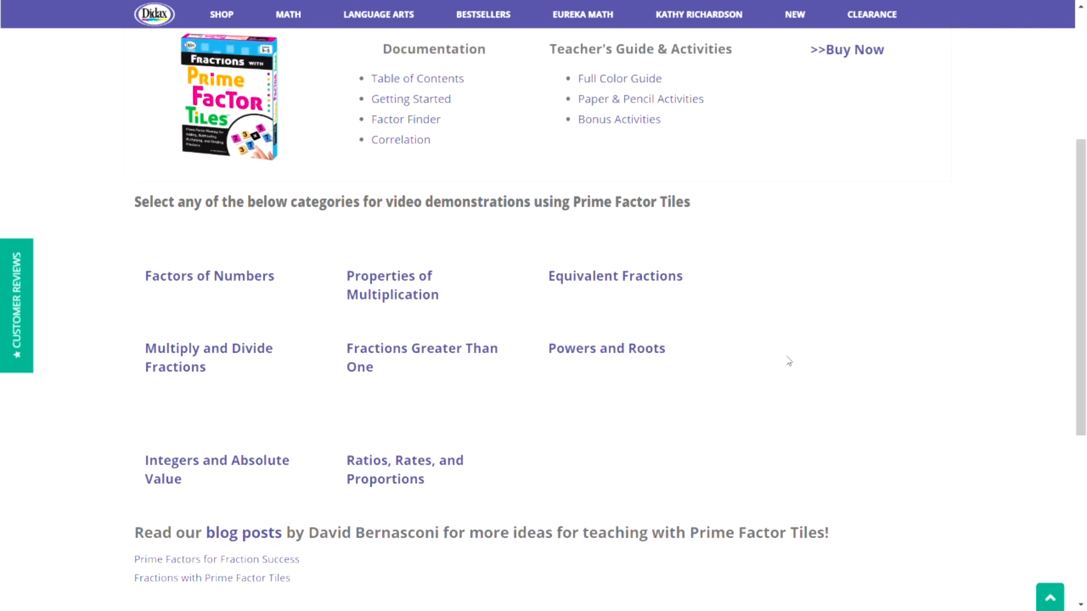